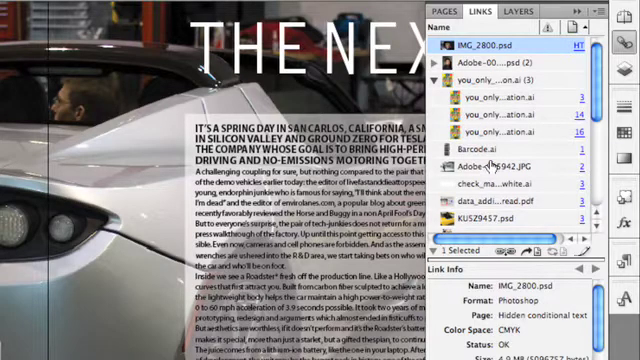
mouse_move(484, 164)
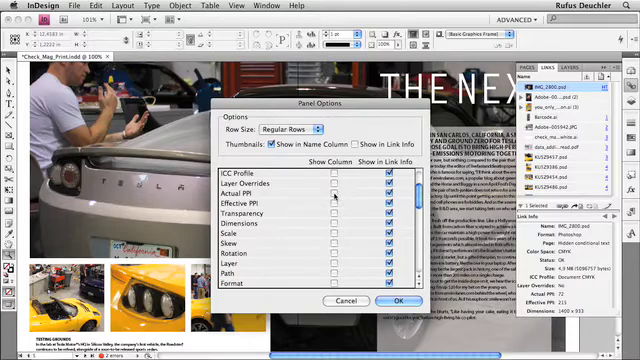
Turn on the Effective PPI column in the Links panel's Panel Options list
click(332, 192)
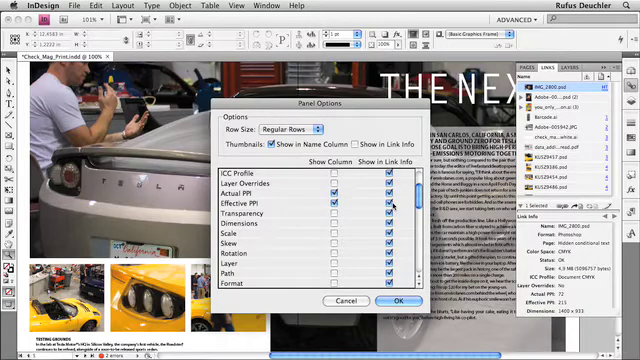
scroll(down, 3)
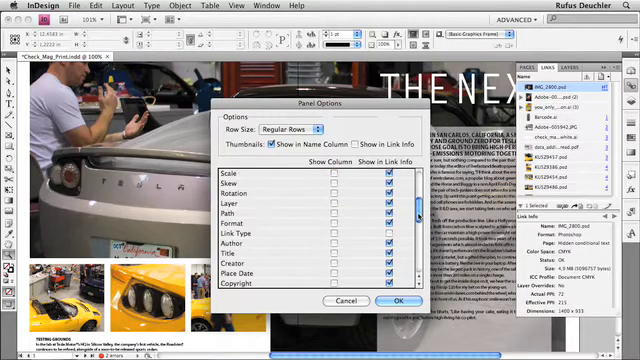